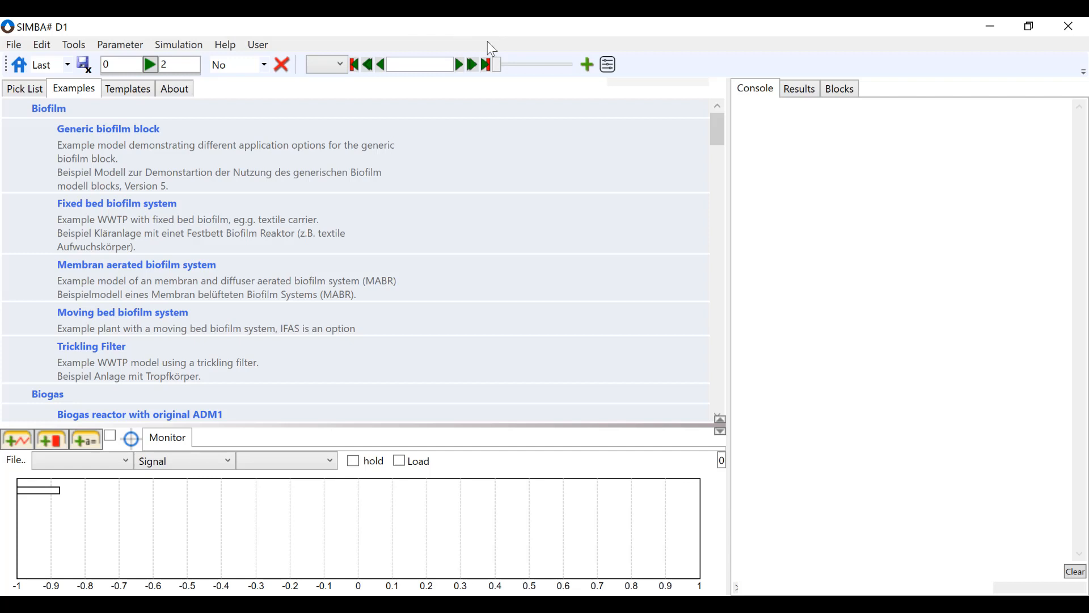
pyautogui.moveTo(348, 300)
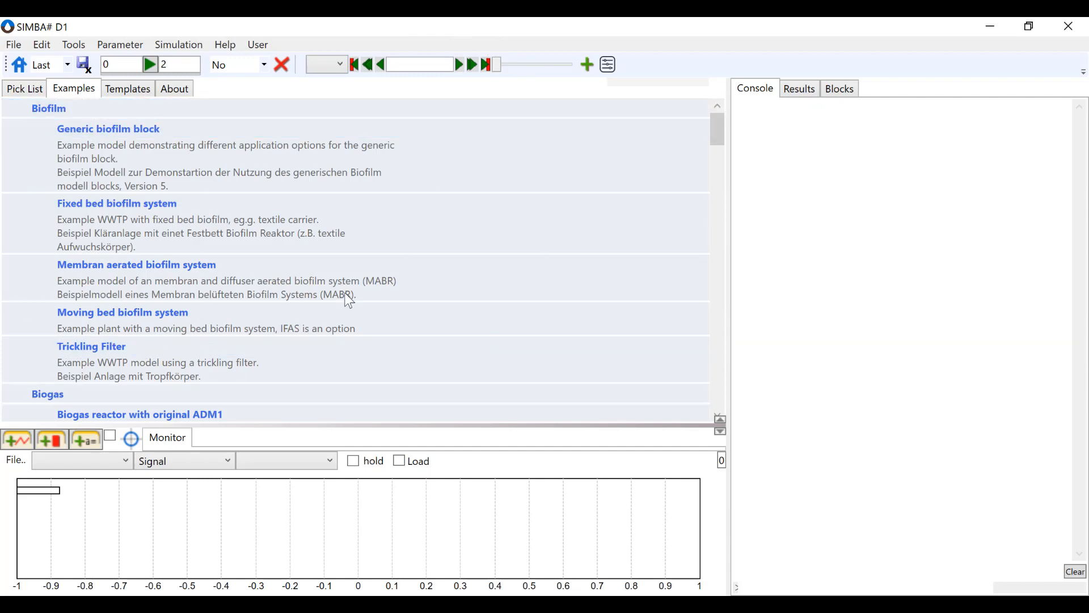
pyautogui.moveTo(187, 25)
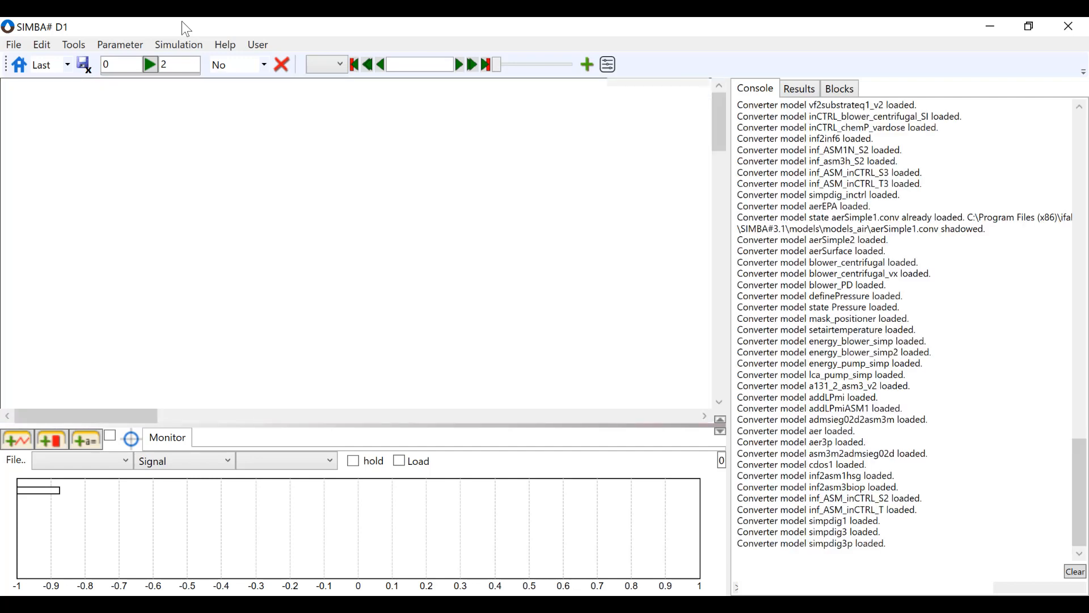
# Create a new, empty drawing board from the File menu
pyautogui.click(14, 45)
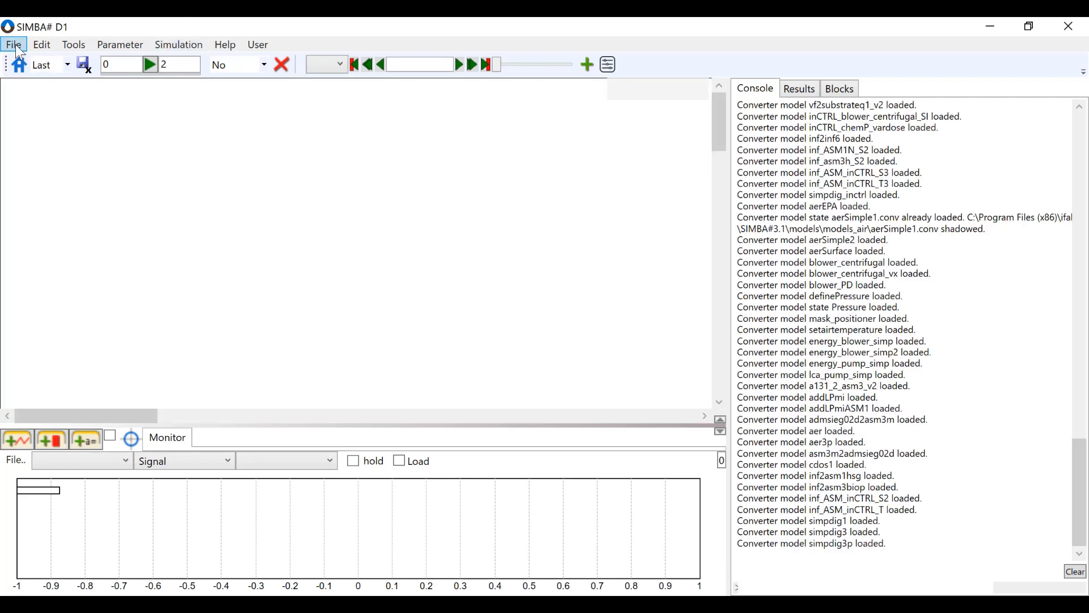
pyautogui.moveTo(583, 169)
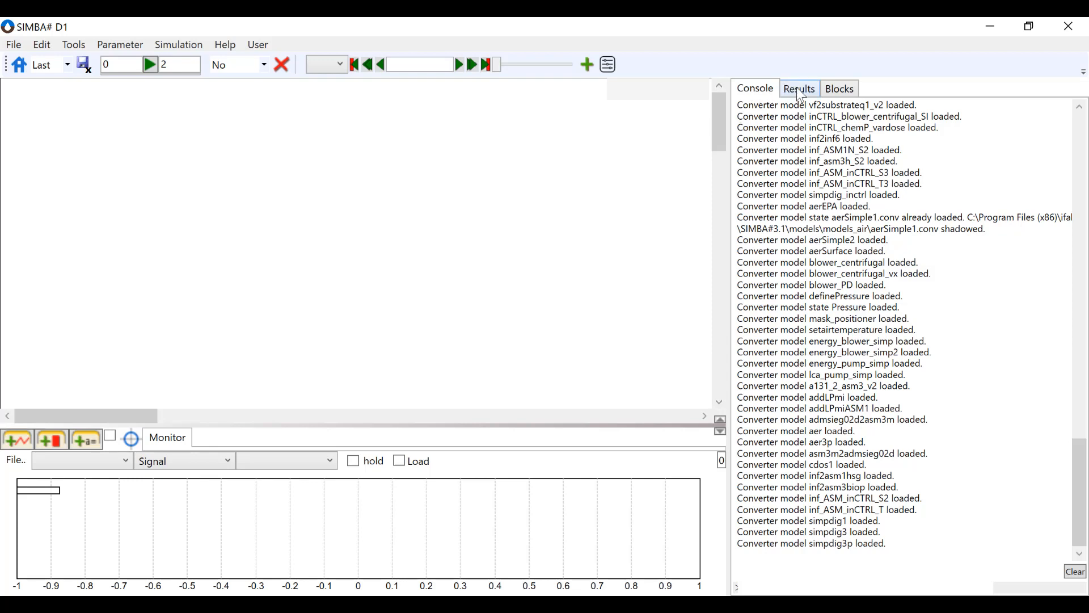
# Place a Constant block from Global_inCTRL > Import Data near the board's top left
pyautogui.click(840, 88)
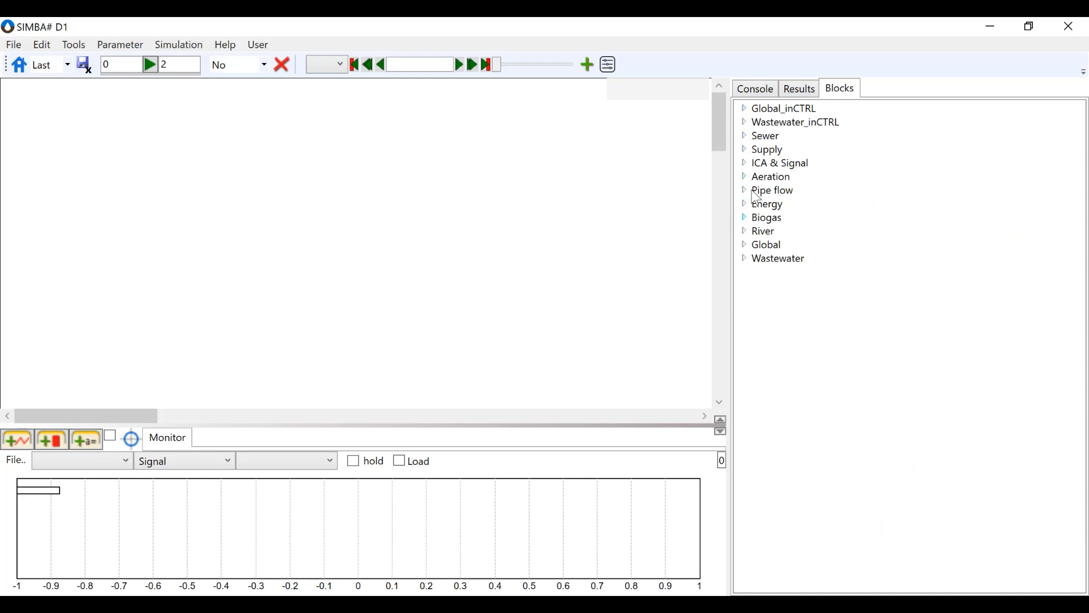
pyautogui.moveTo(744, 120)
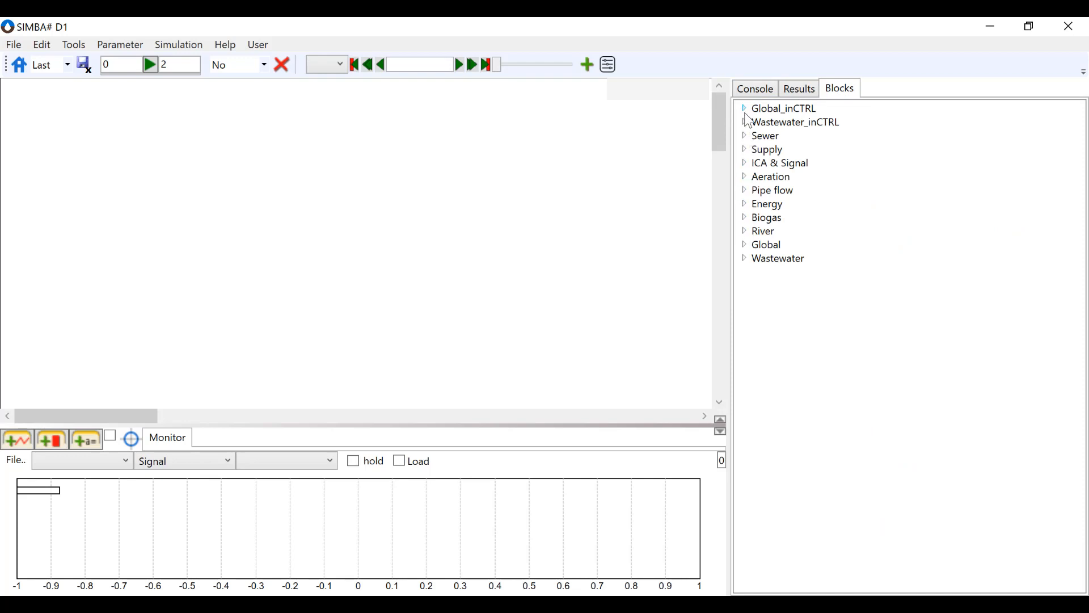
pyautogui.click(743, 108)
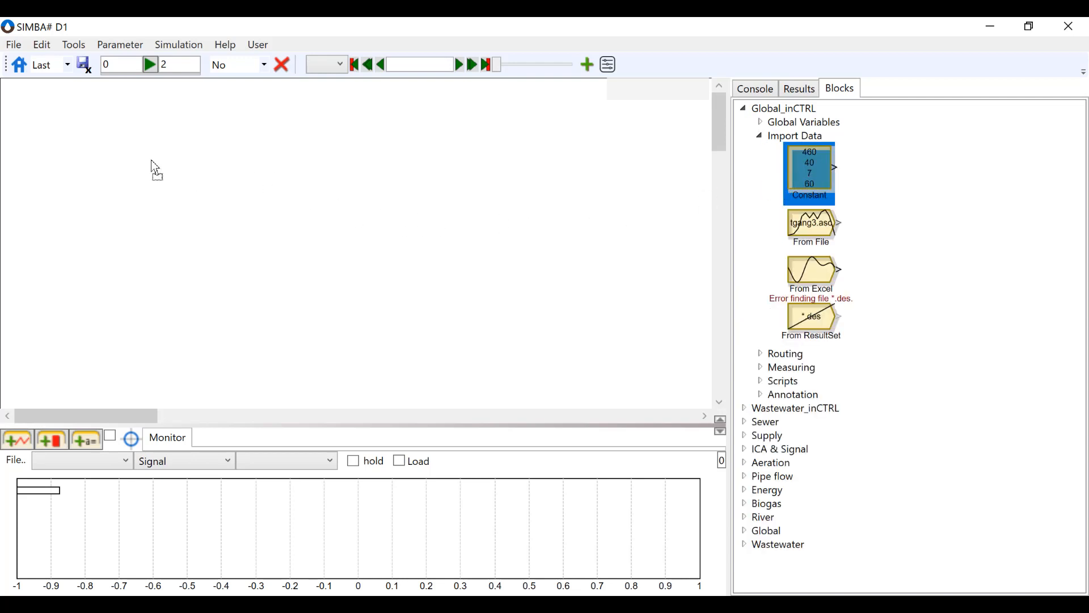
pyautogui.moveTo(809, 172); pyautogui.dragTo(153, 179)
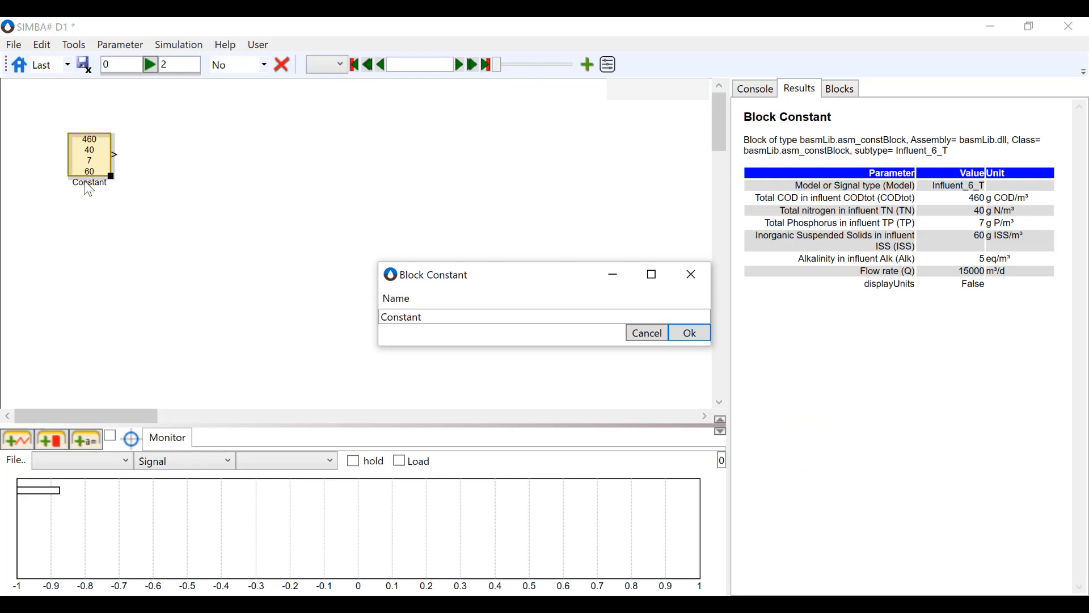
# Name the new constant block 'Influent' and confirm
pyautogui.doubleClick(401, 317)
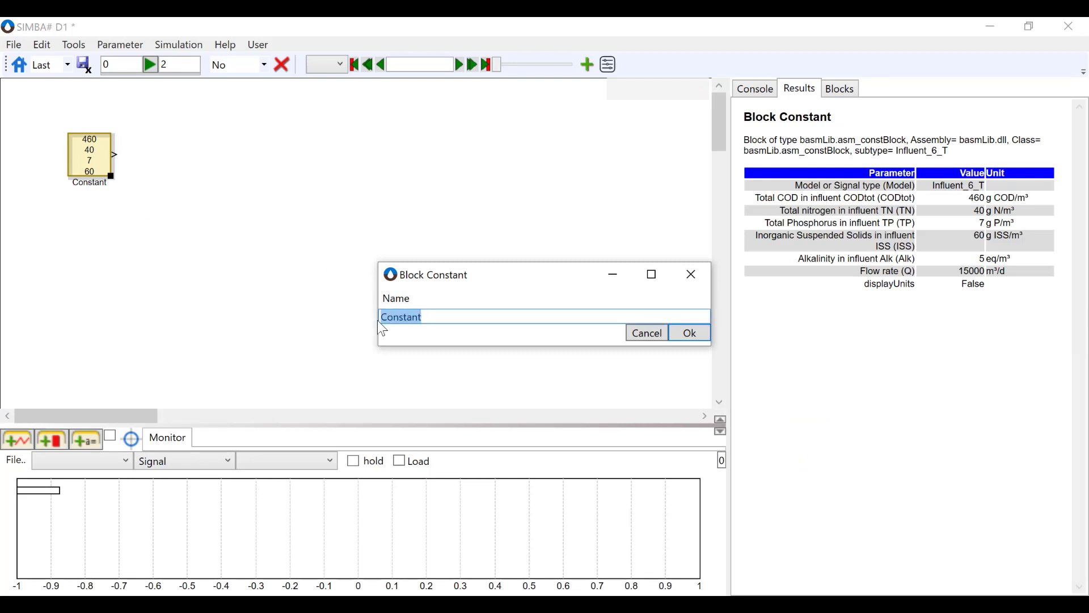
pyautogui.write('Influent')
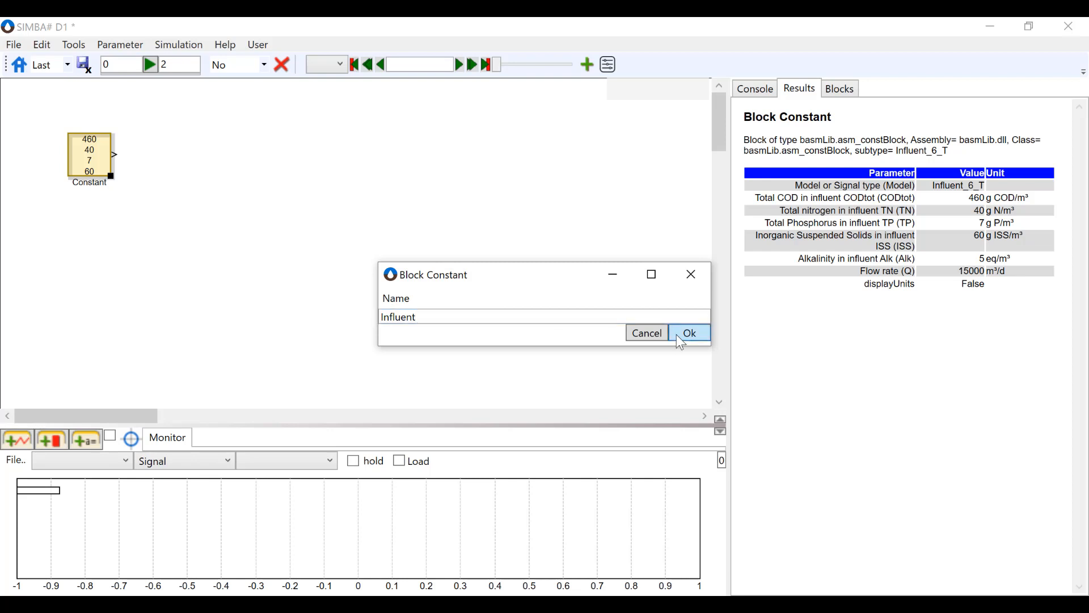
pyautogui.click(690, 334)
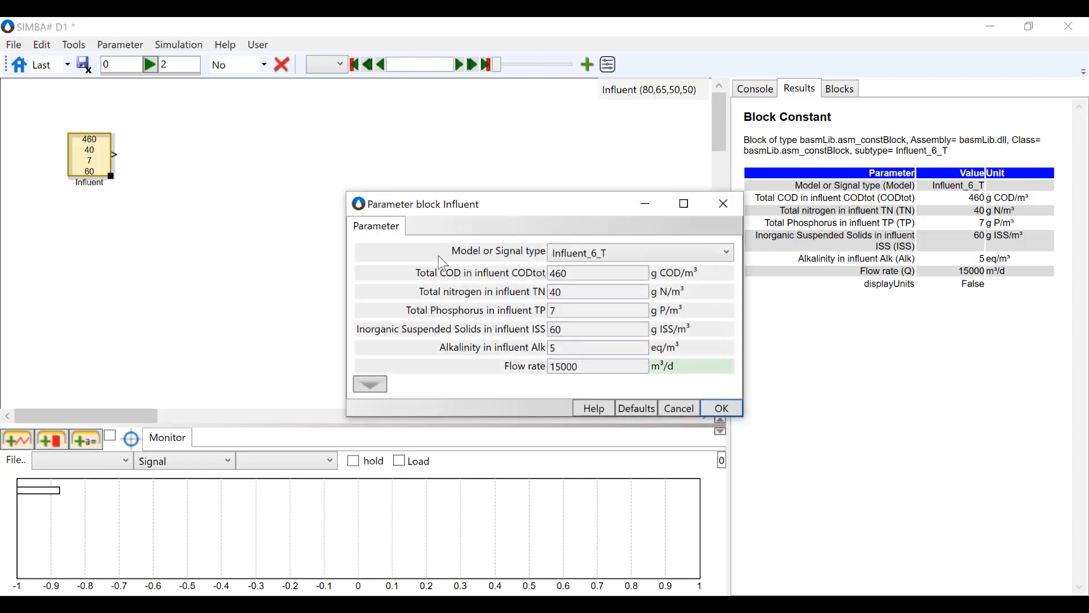
pyautogui.moveTo(581, 288)
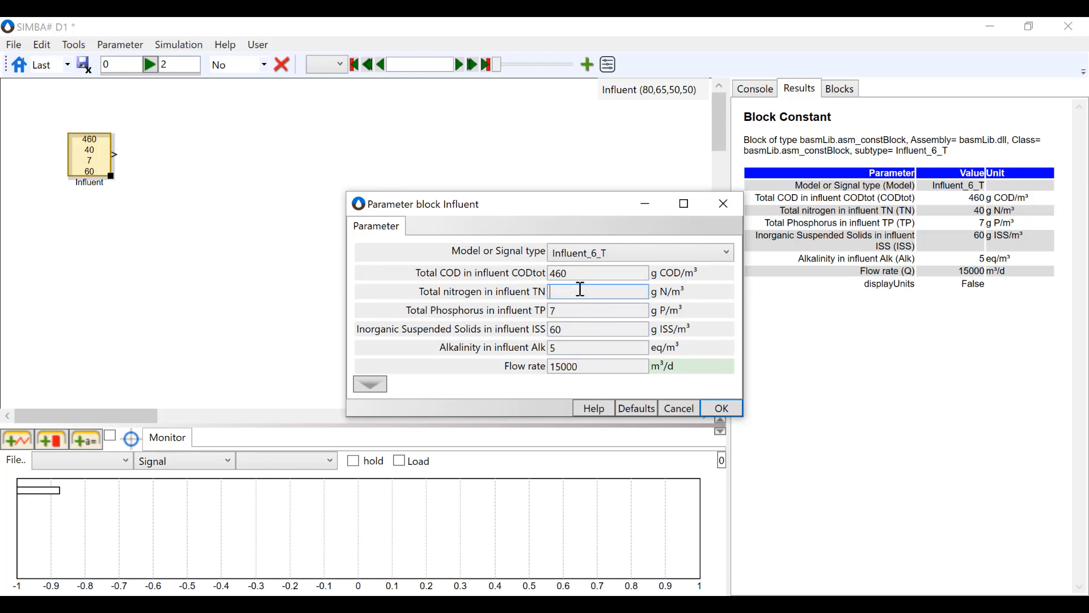
# Set Total nitrogen to 35, enable displayUnits, and apply the Influent parameters
pyautogui.write('35')
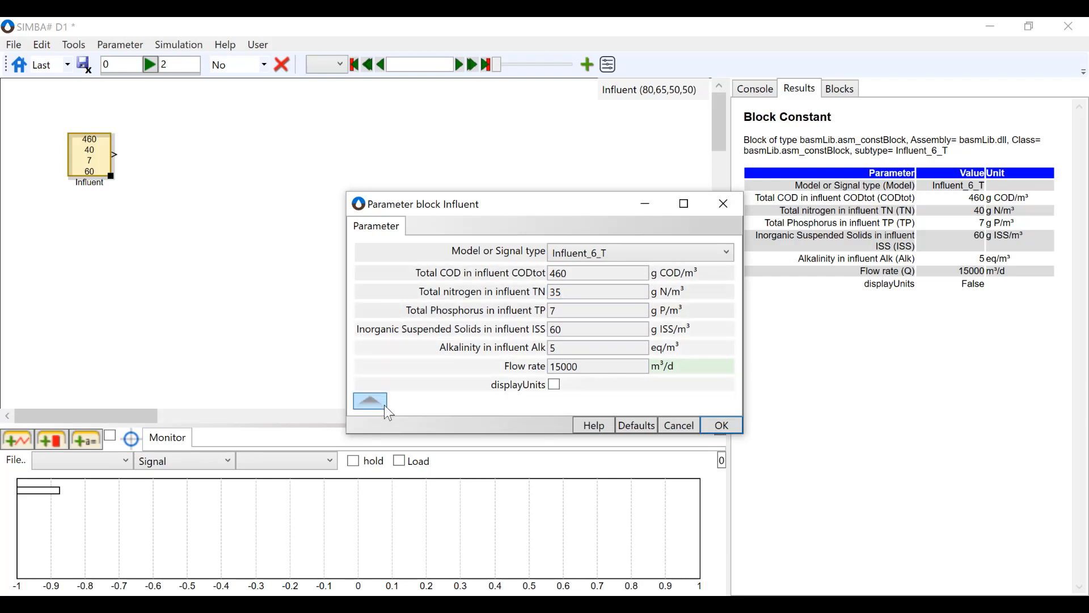
pyautogui.click(553, 384)
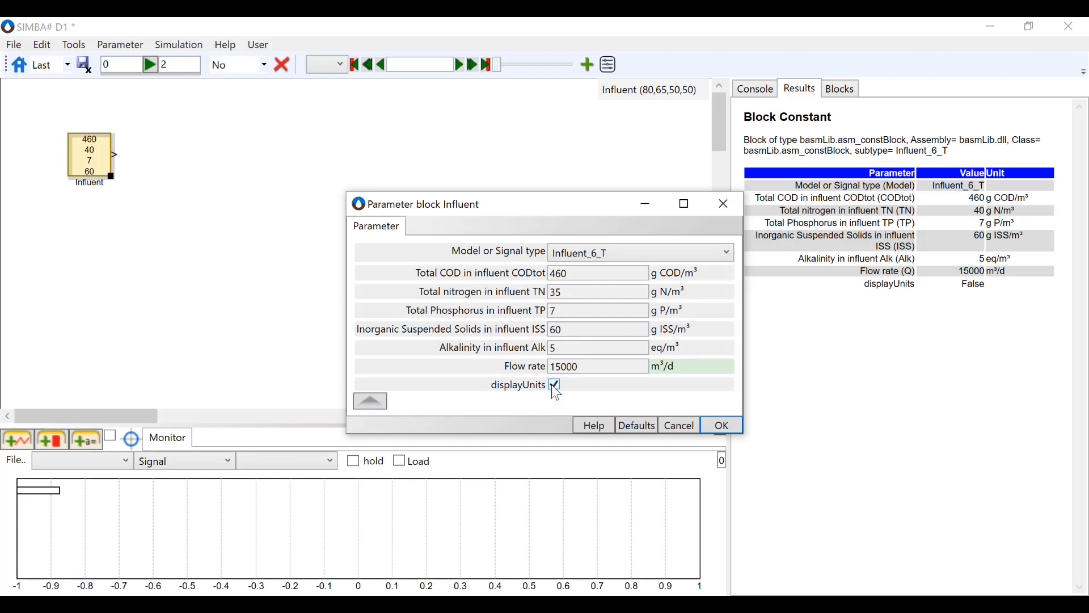
pyautogui.click(554, 385)
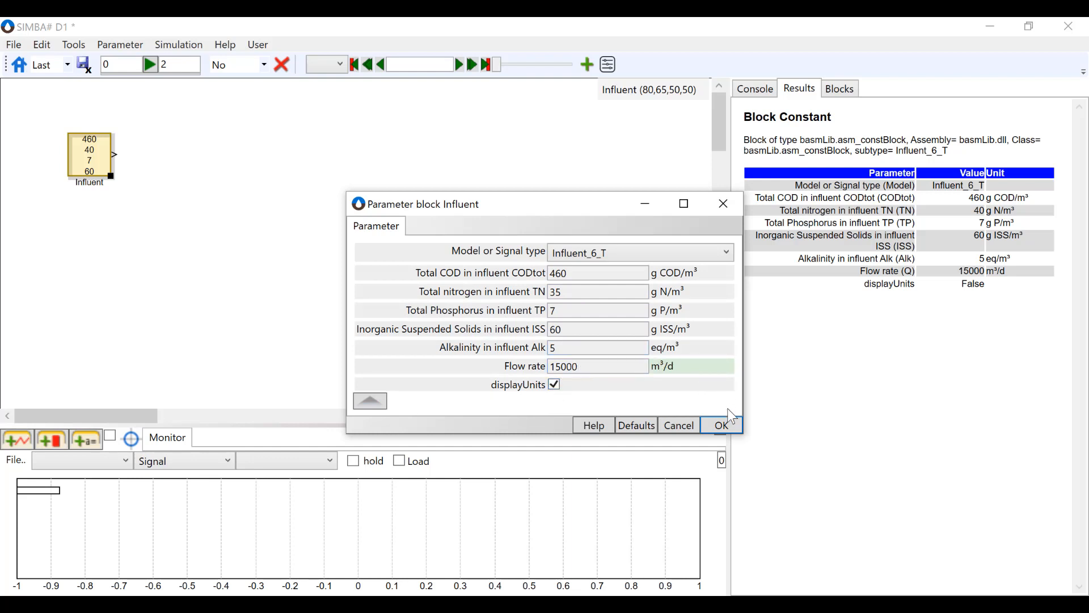
pyautogui.click(724, 425)
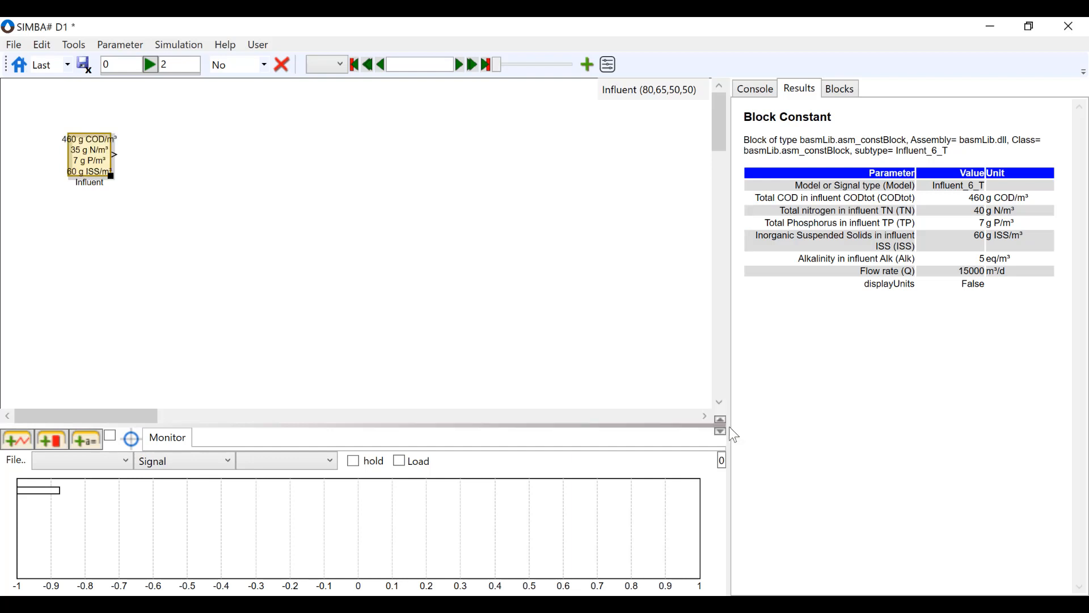
pyautogui.moveTo(127, 203)
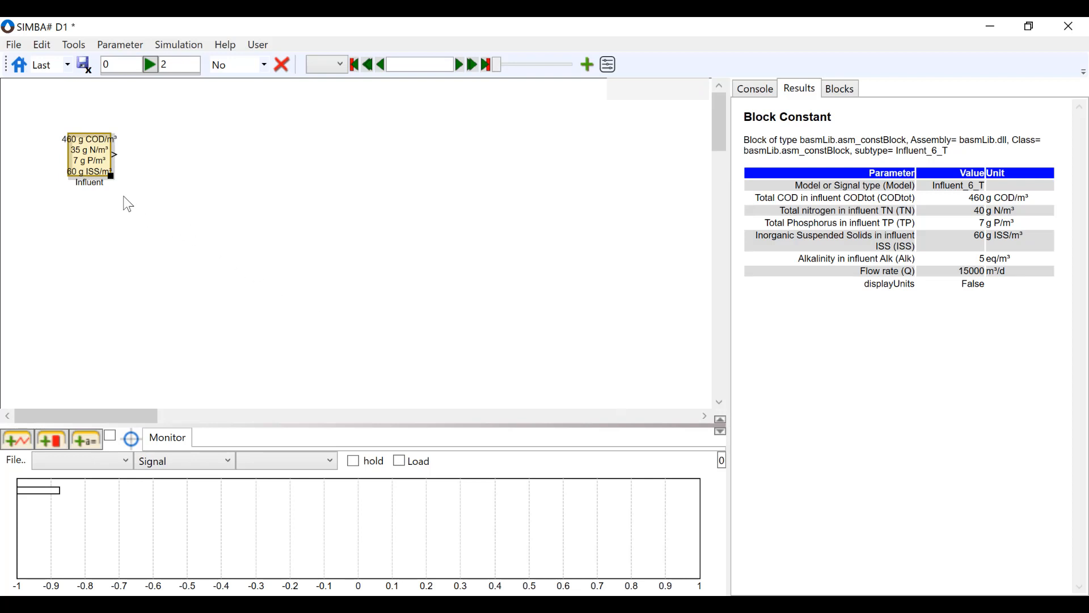
pyautogui.moveTo(114, 181)
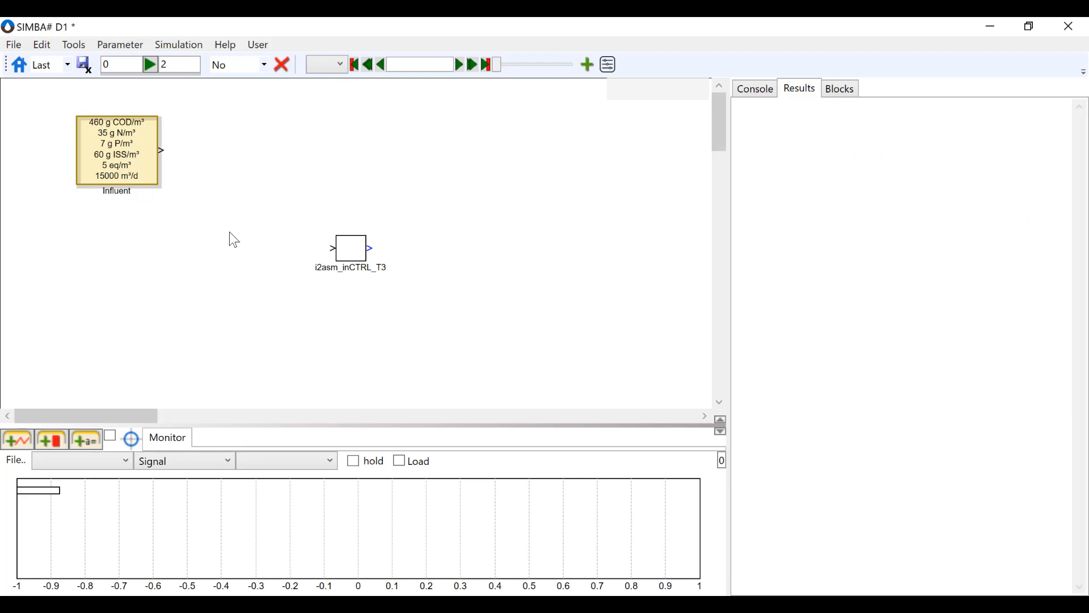
pyautogui.moveTo(350, 261)
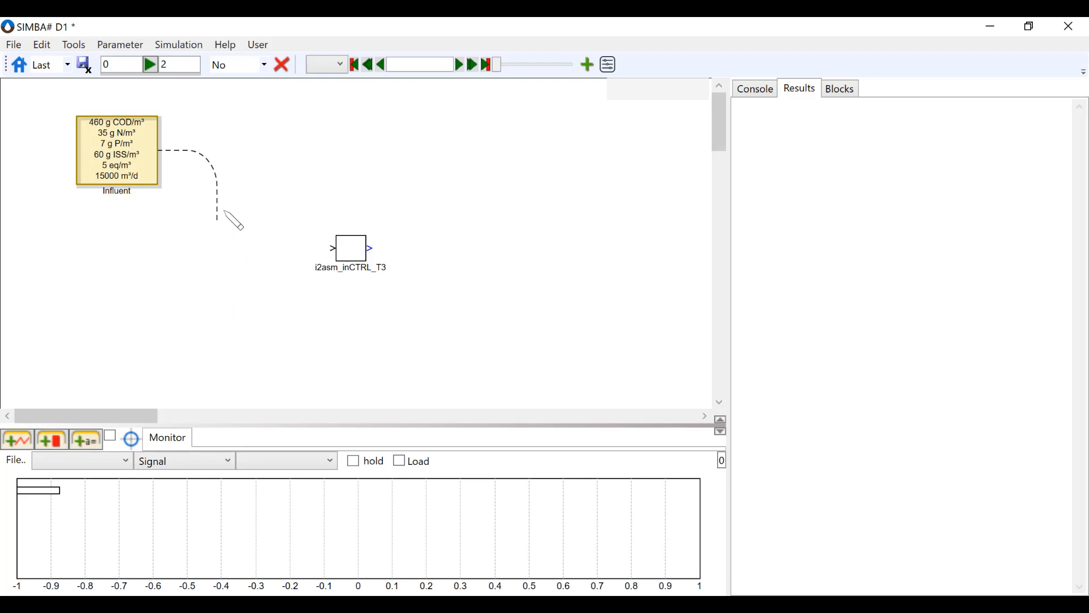
pyautogui.moveTo(220, 245)
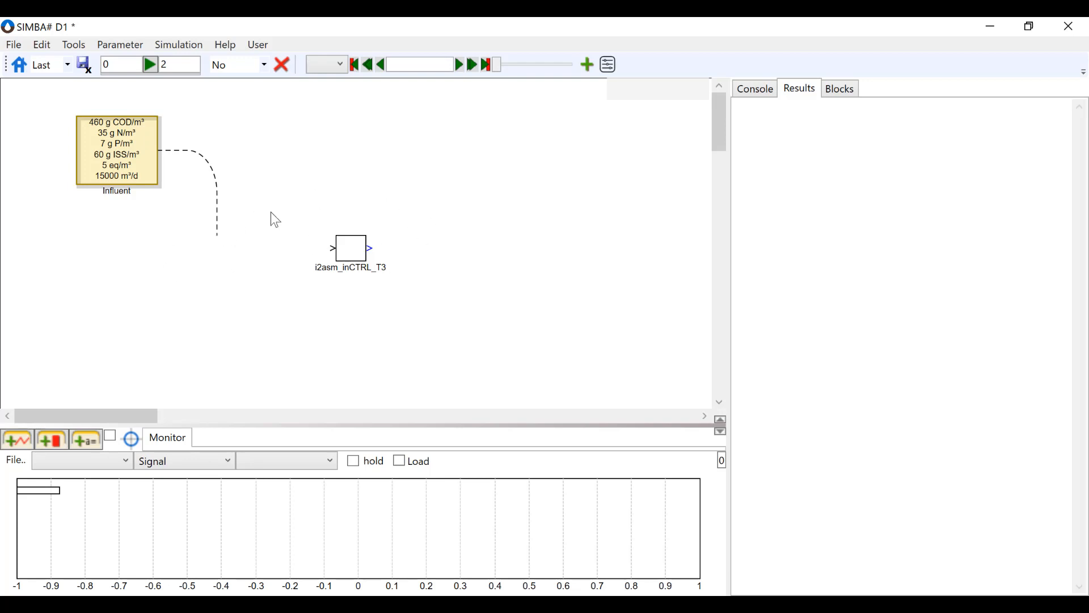
pyautogui.moveTo(218, 236)
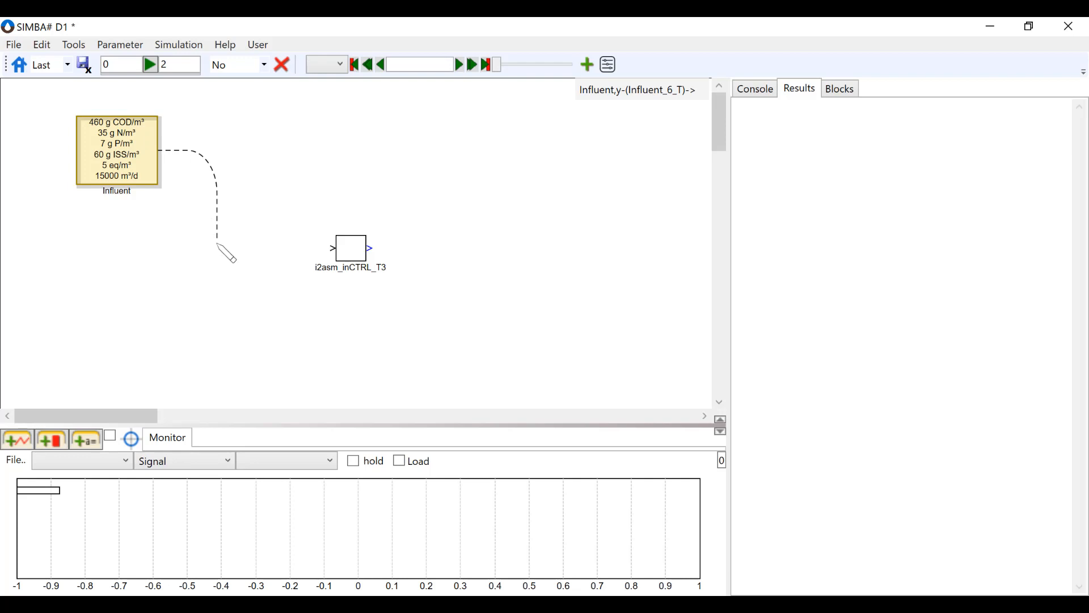
# Connect the Influent output port to the i2asm_inCTRL_T3 input port
pyautogui.moveTo(226, 250); pyautogui.dragTo(332, 249)
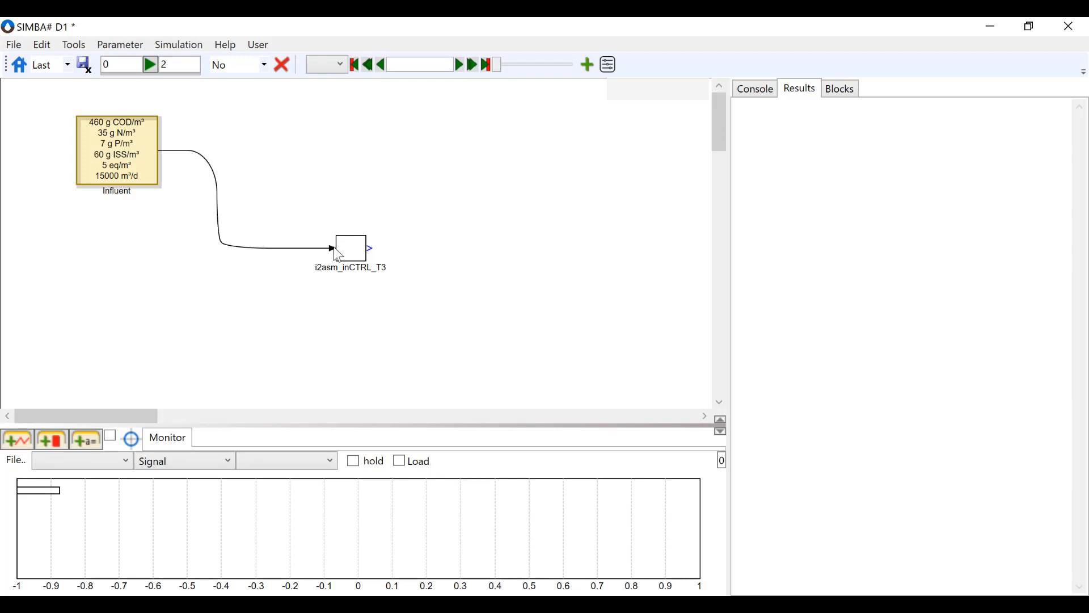
pyautogui.moveTo(417, 301)
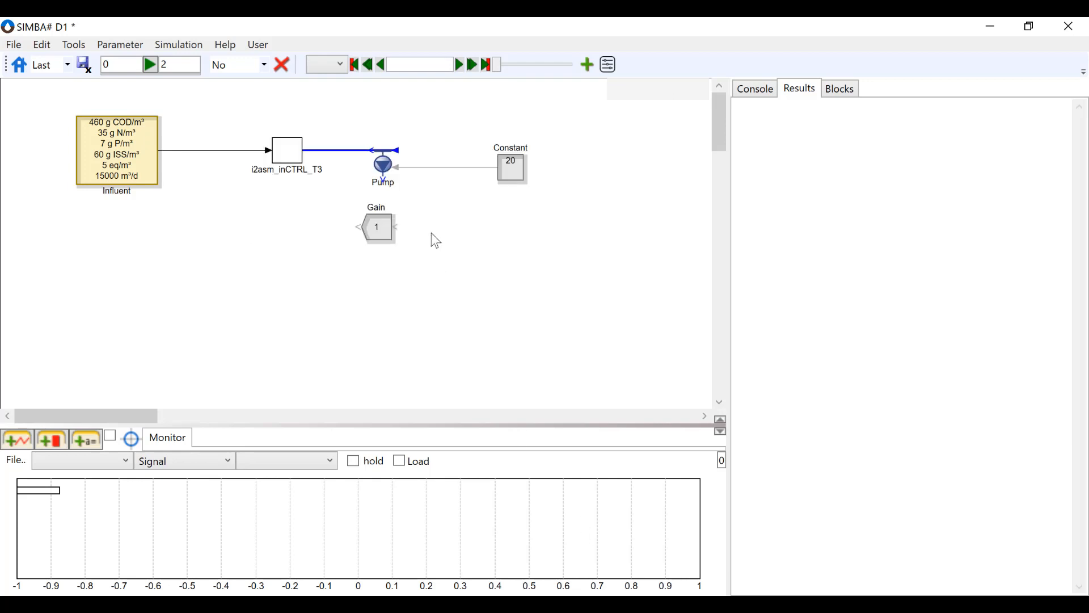
pyautogui.moveTo(452, 176)
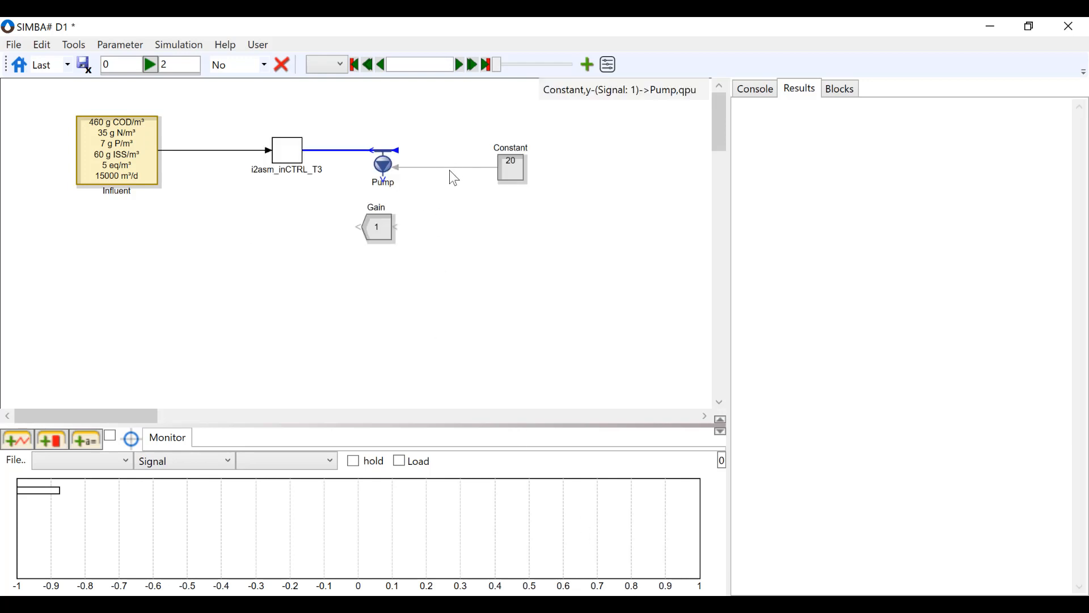
pyautogui.moveTo(455, 180)
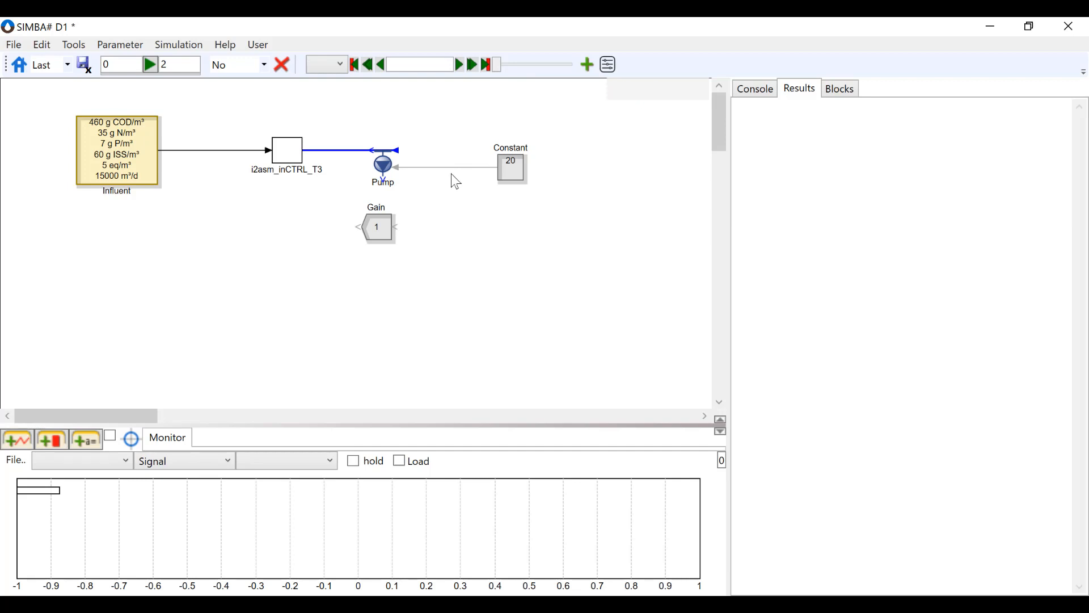
pyautogui.moveTo(452, 175)
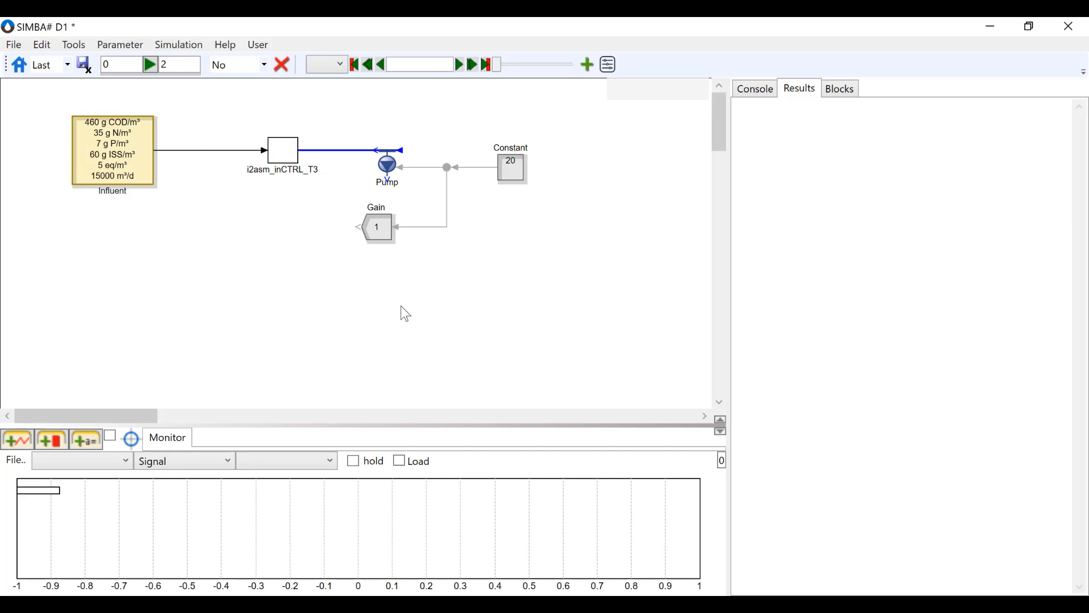
pyautogui.moveTo(554, 299)
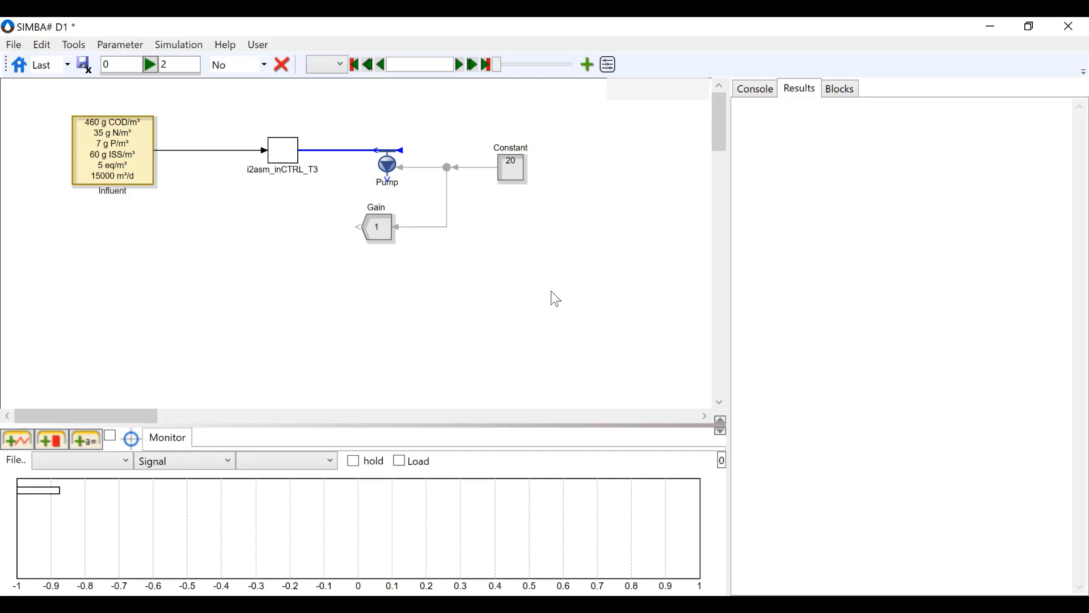
pyautogui.moveTo(559, 292)
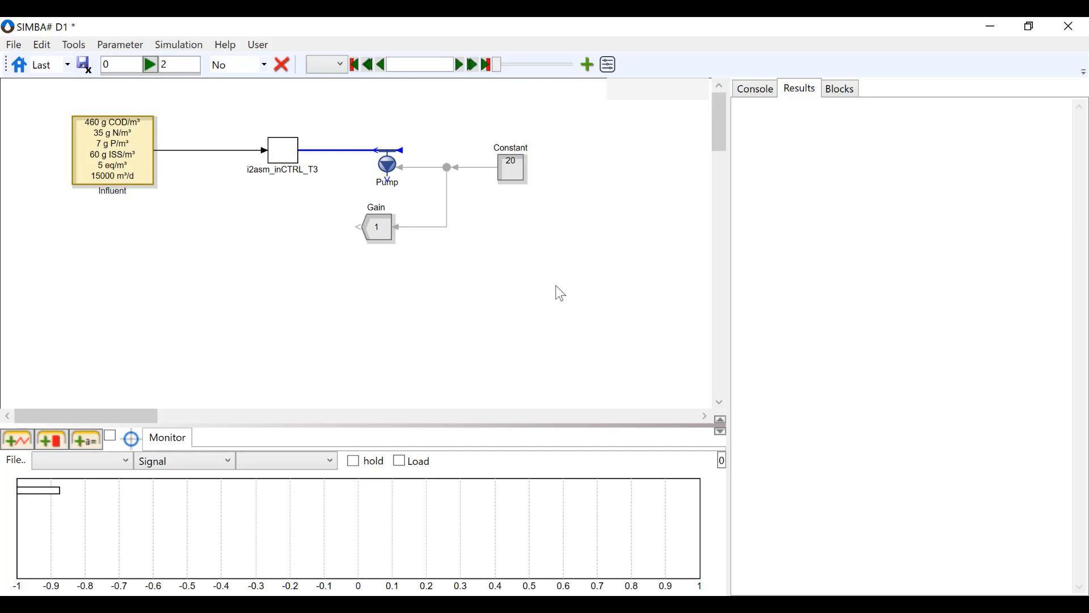
# Select the Pump, Gain and Constant blocks together and delete them
pyautogui.moveTo(468, 223); pyautogui.dragTo(559, 284)
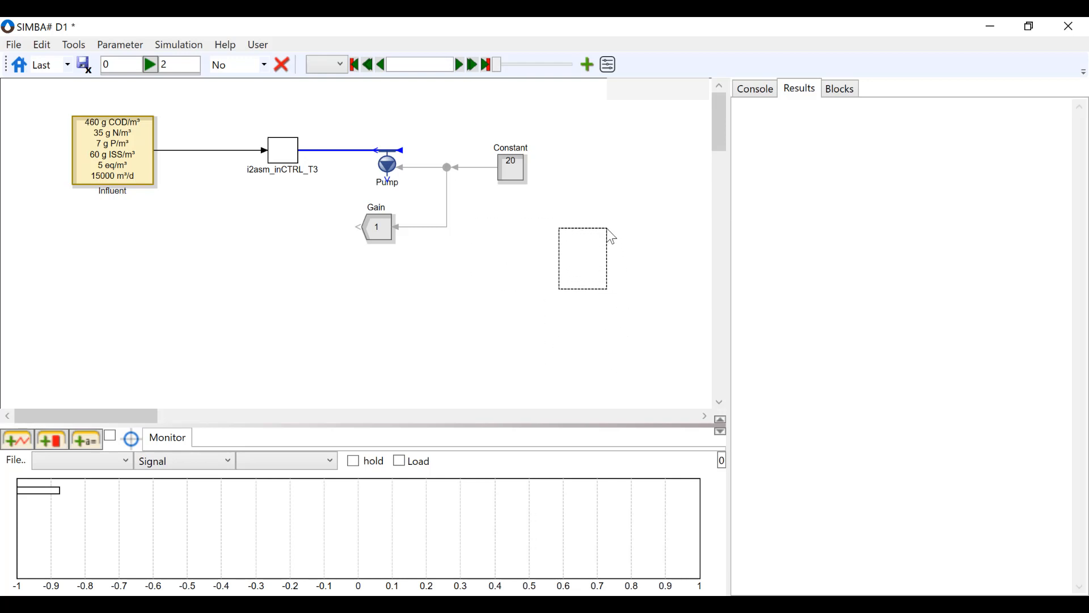
pyautogui.moveTo(584, 233); pyautogui.dragTo(336, 115)
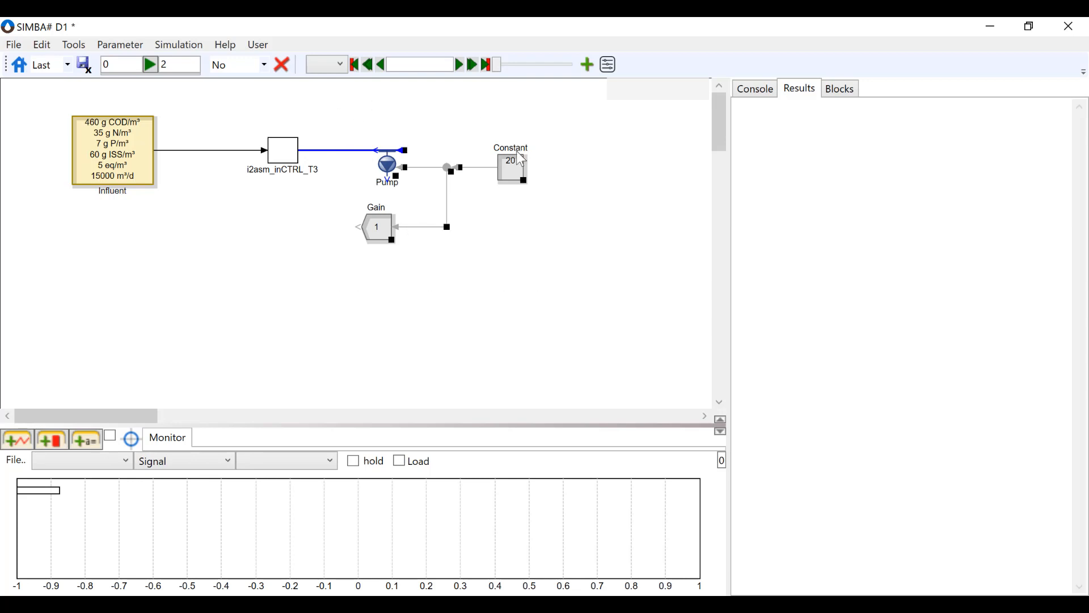
pyautogui.moveTo(381, 243)
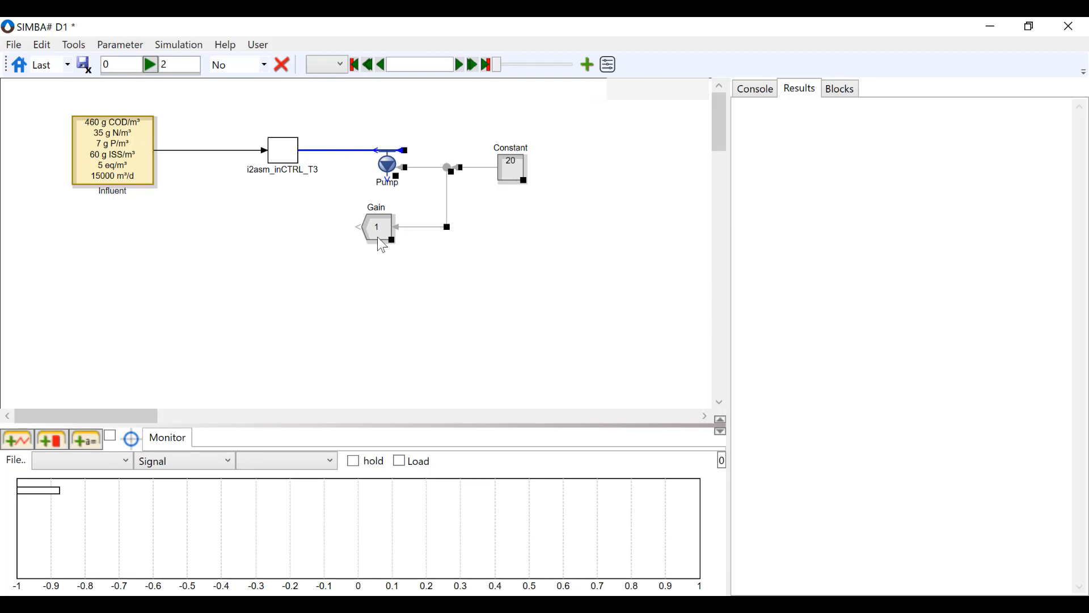
pyautogui.rightClick(376, 225)
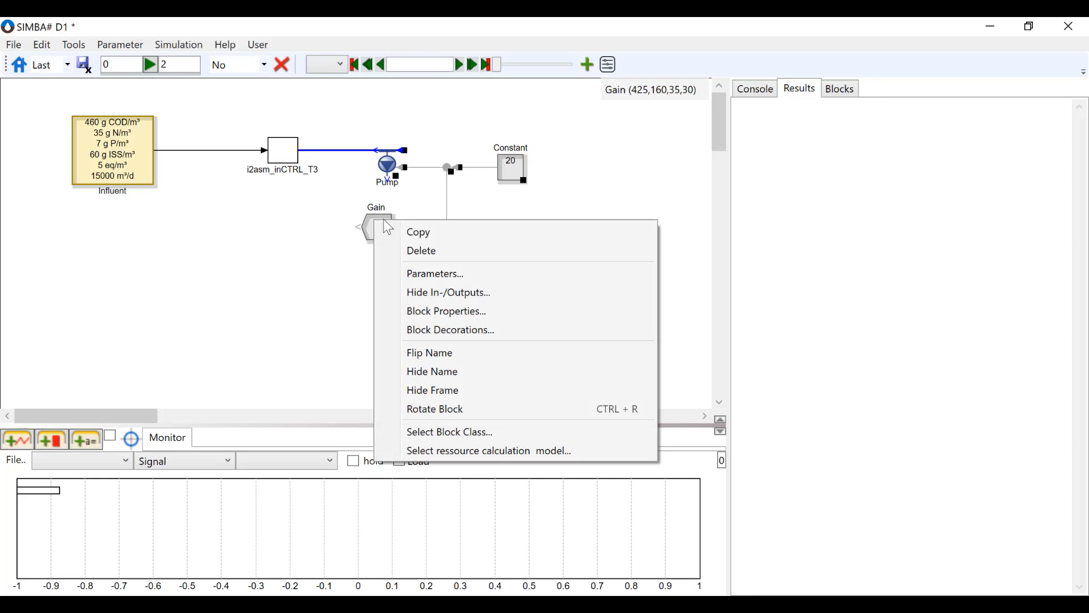
pyautogui.click(421, 249)
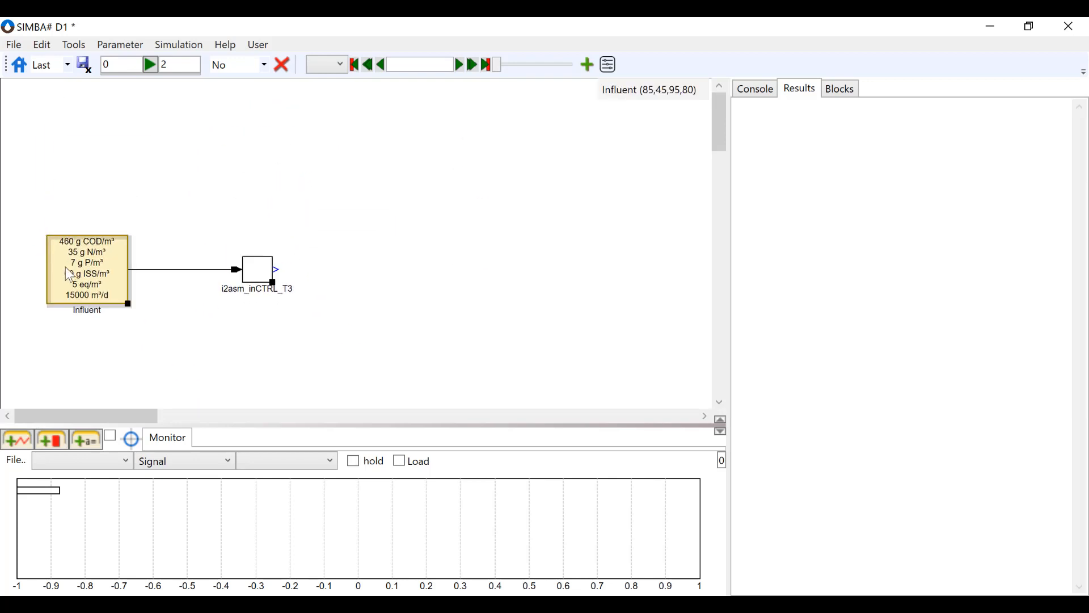
# Select the Influent block to list its parameter table in the Results panel
pyautogui.click(86, 270)
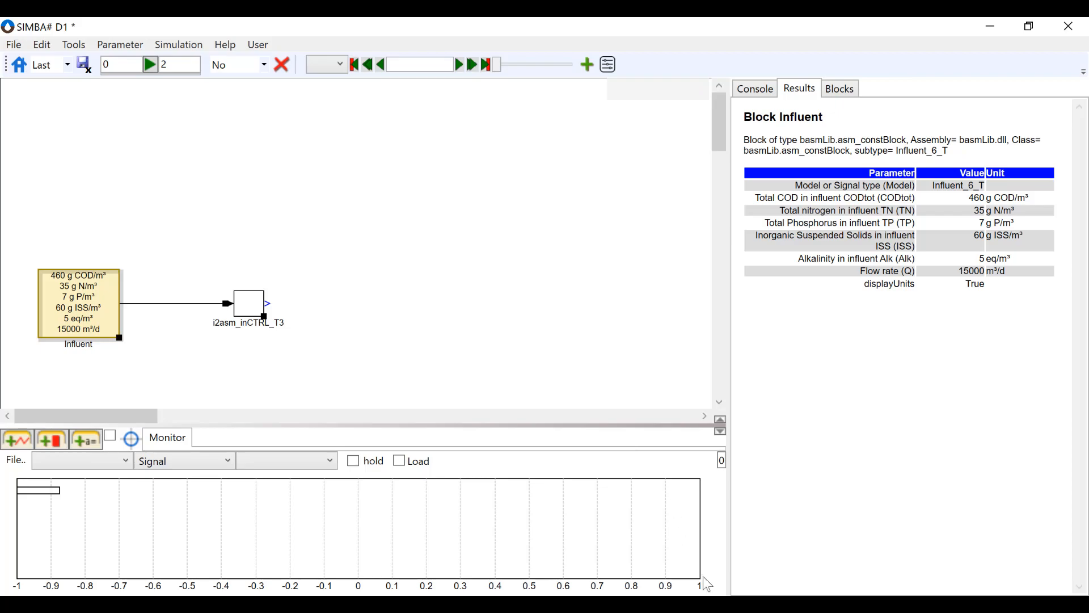